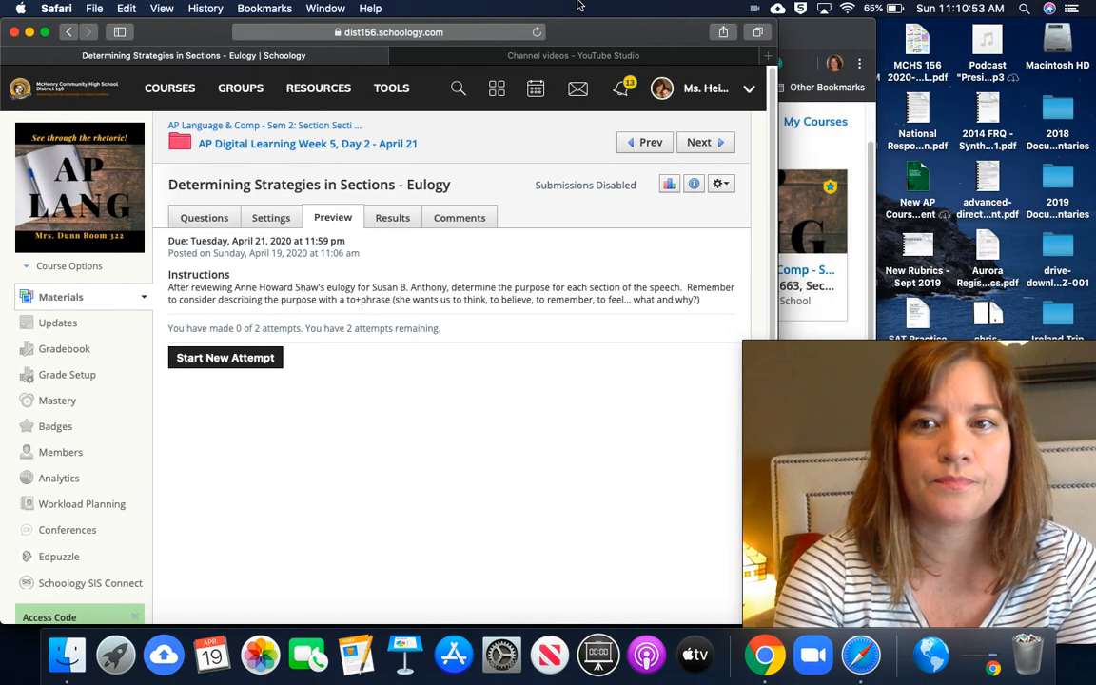
pyautogui.moveTo(456, 394)
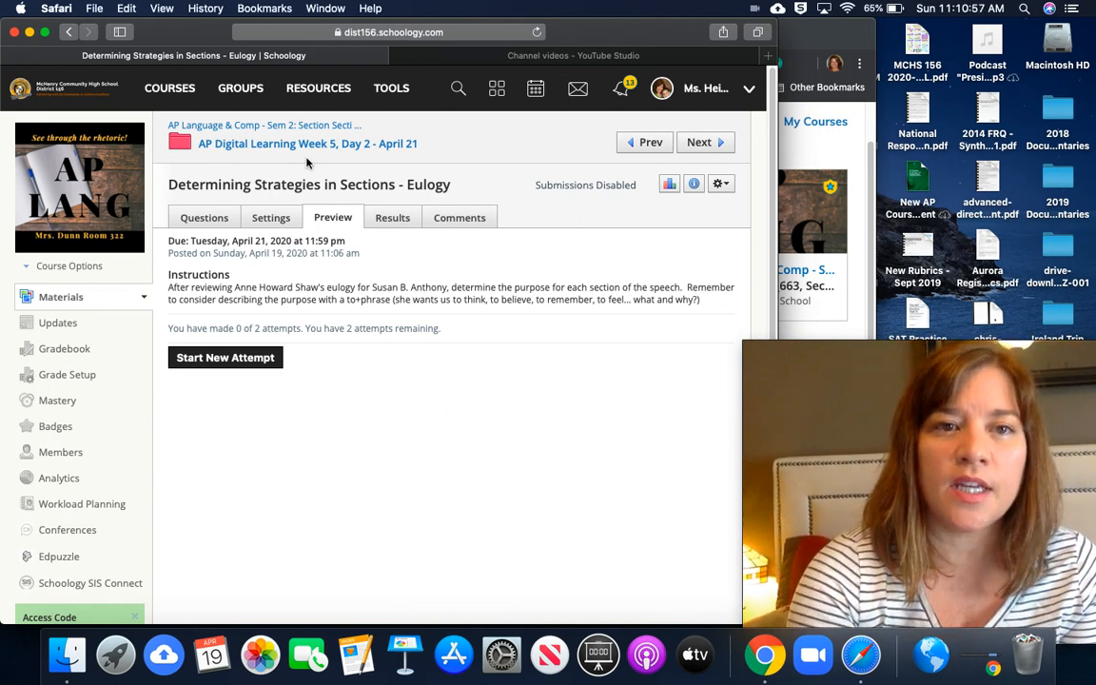
pyautogui.moveTo(388, 426)
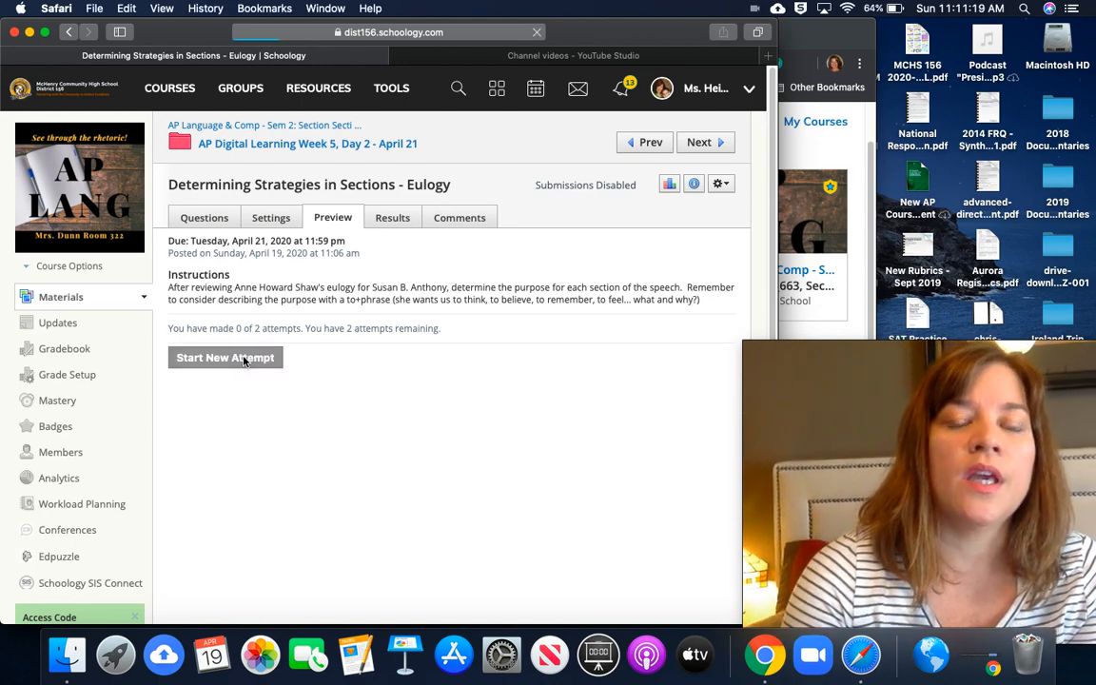
# Begin a fresh attempt and look over Questions 1–3 before returning to Question 1's answer box.
pyautogui.click(224, 358)
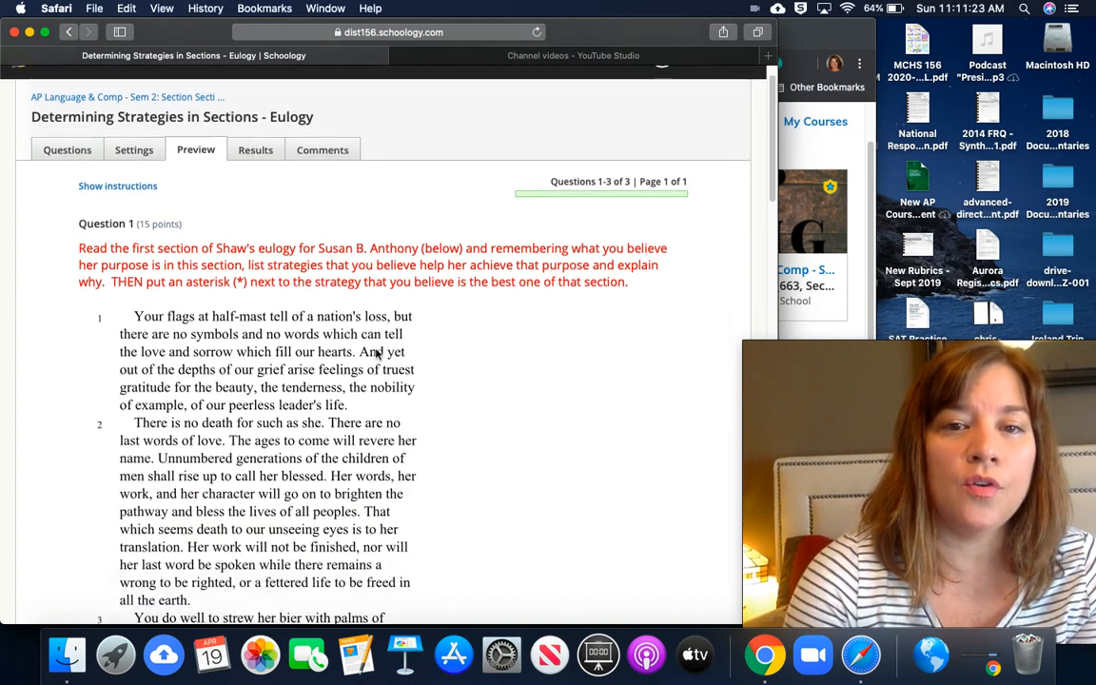
pyautogui.scroll(-3)
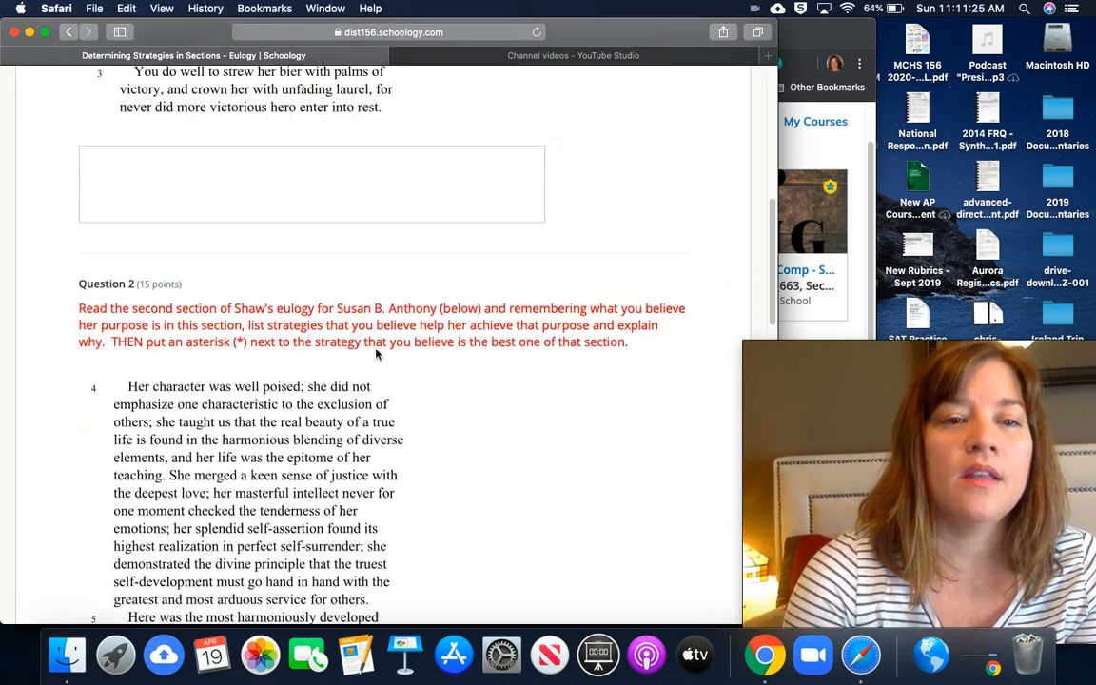
pyautogui.scroll(-3)
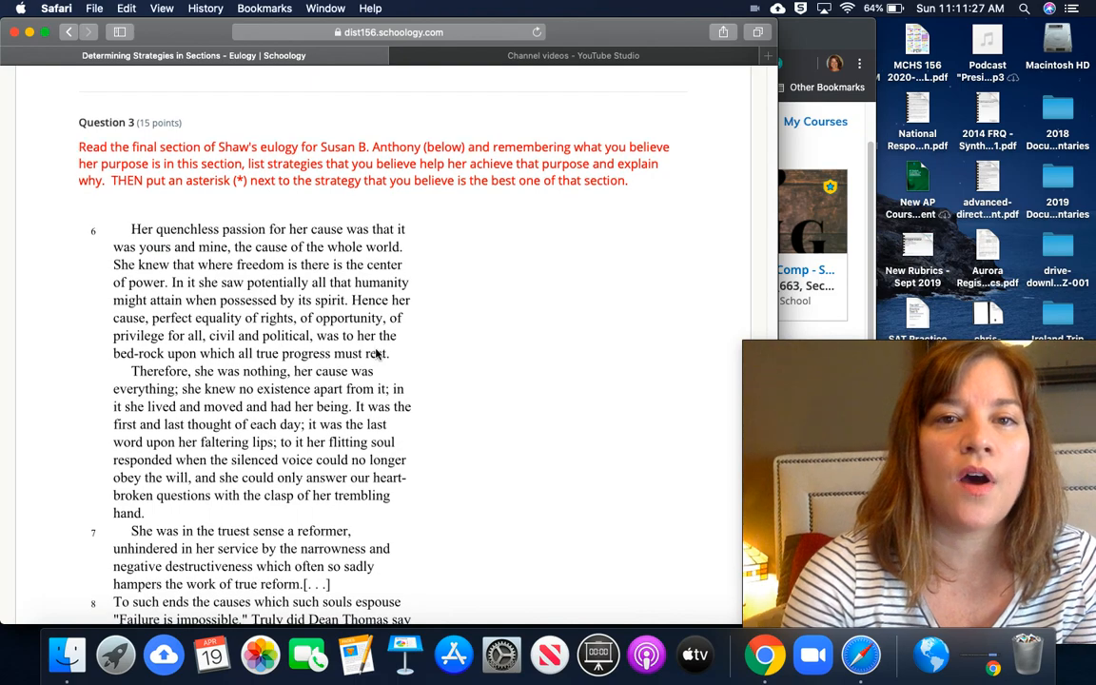
pyautogui.scroll(-3)
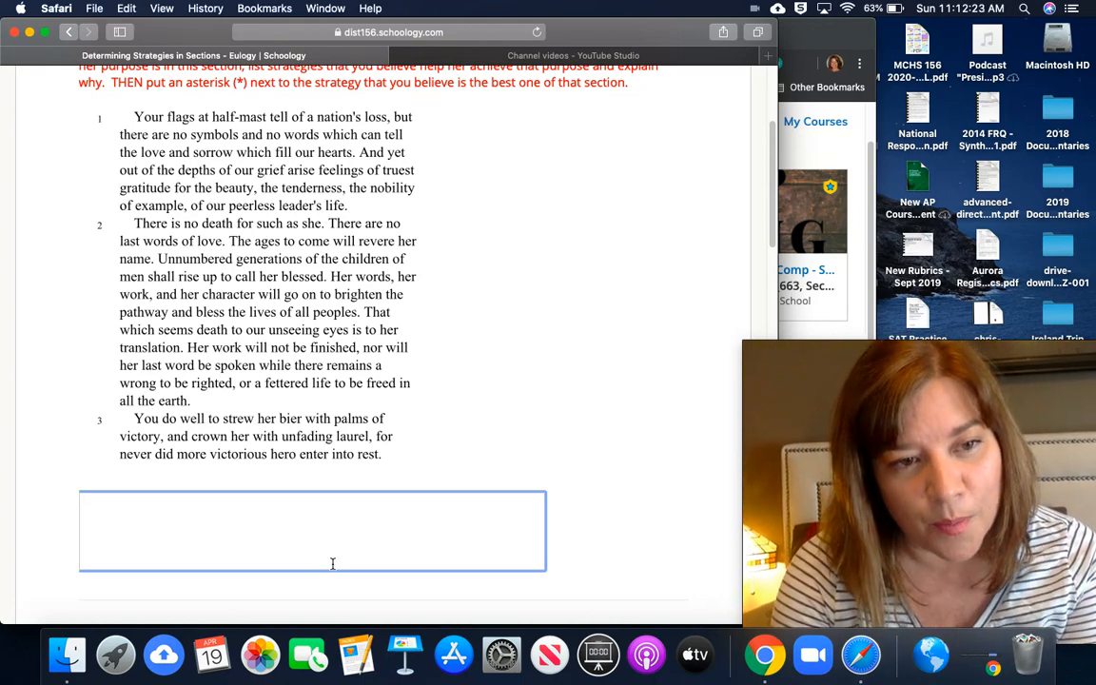
# Write the simile line: grabbing attention with an interesting comparison between liberty and free pie.
pyautogui.write('s')
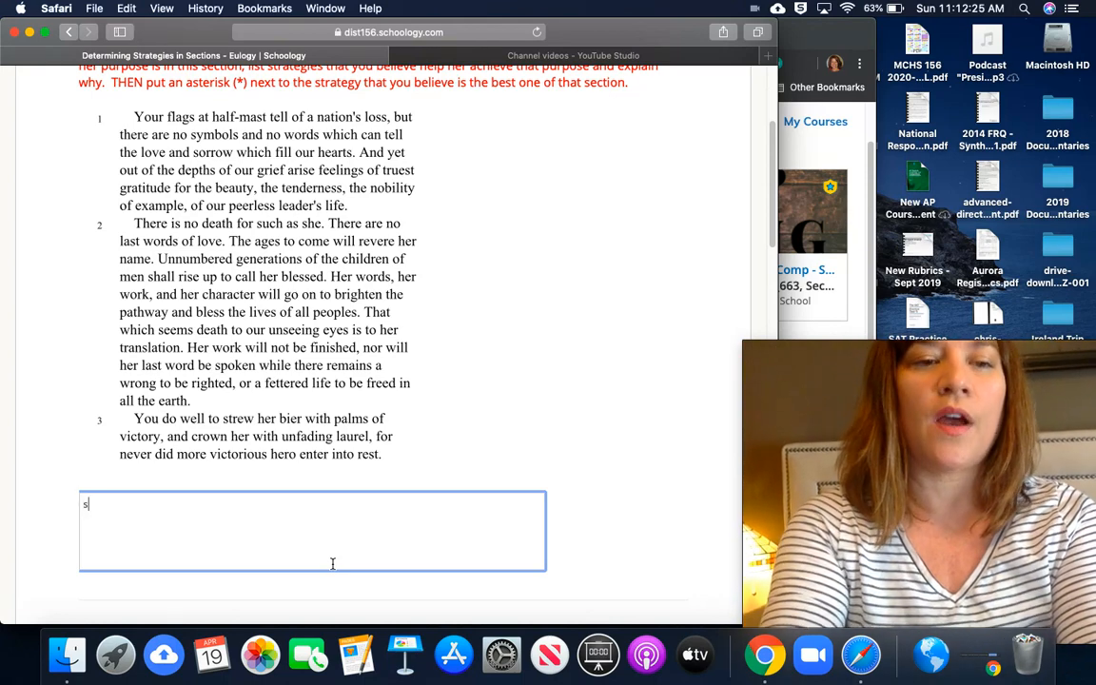
pyautogui.write('imil')
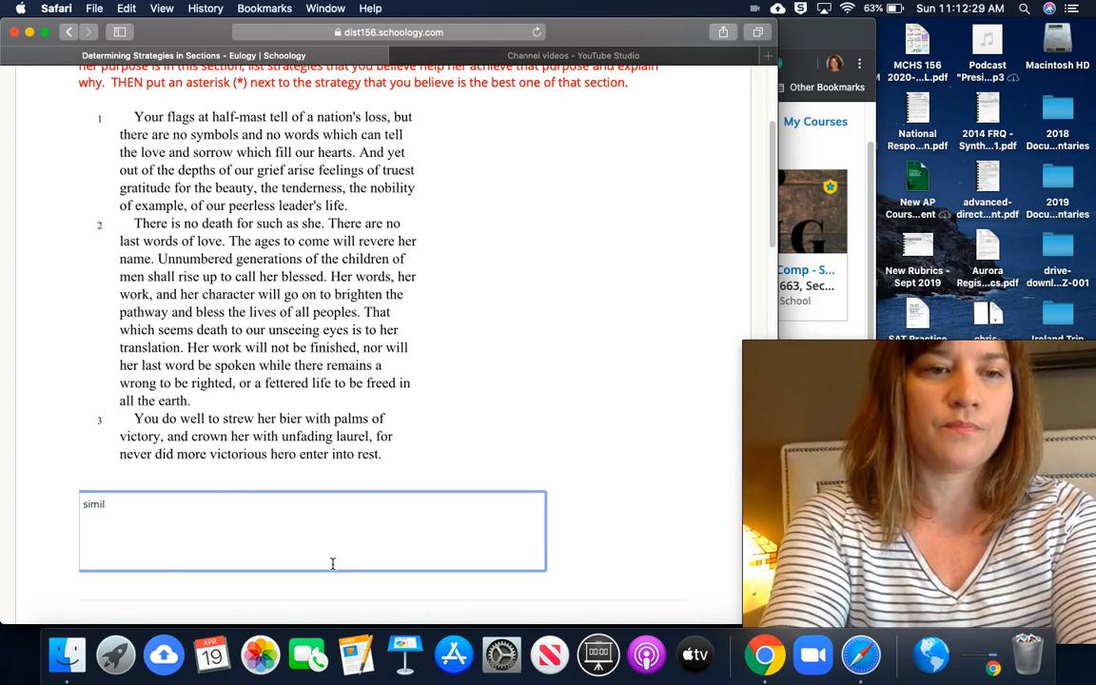
pyautogui.write('e -')
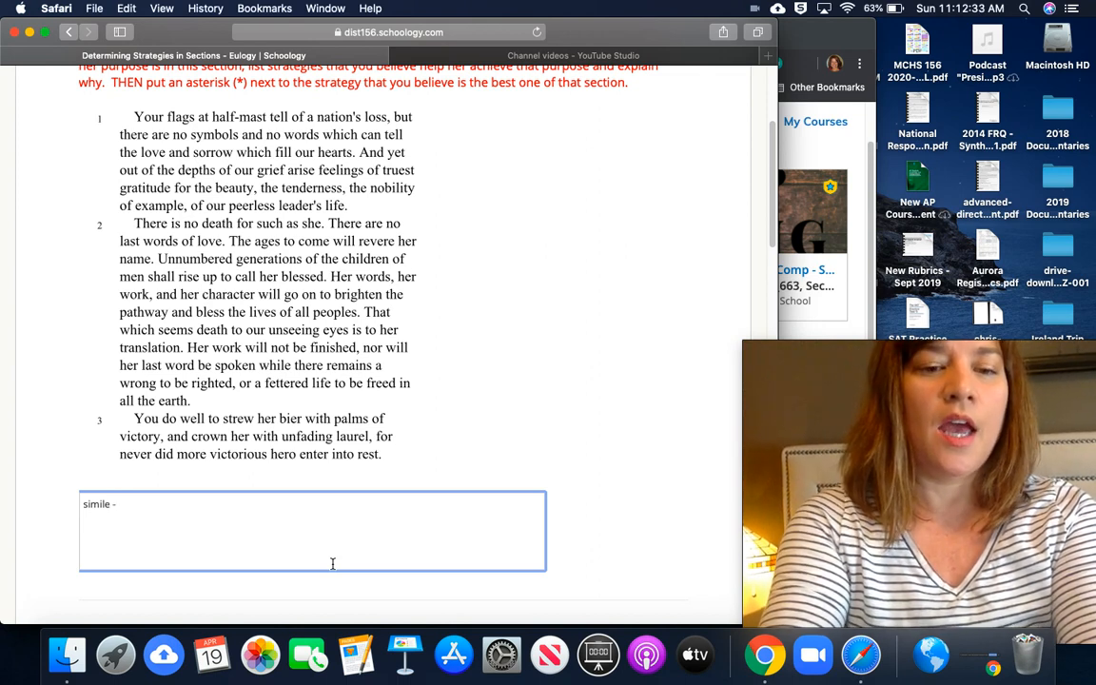
pyautogui.write('This achieves the purpose of g')
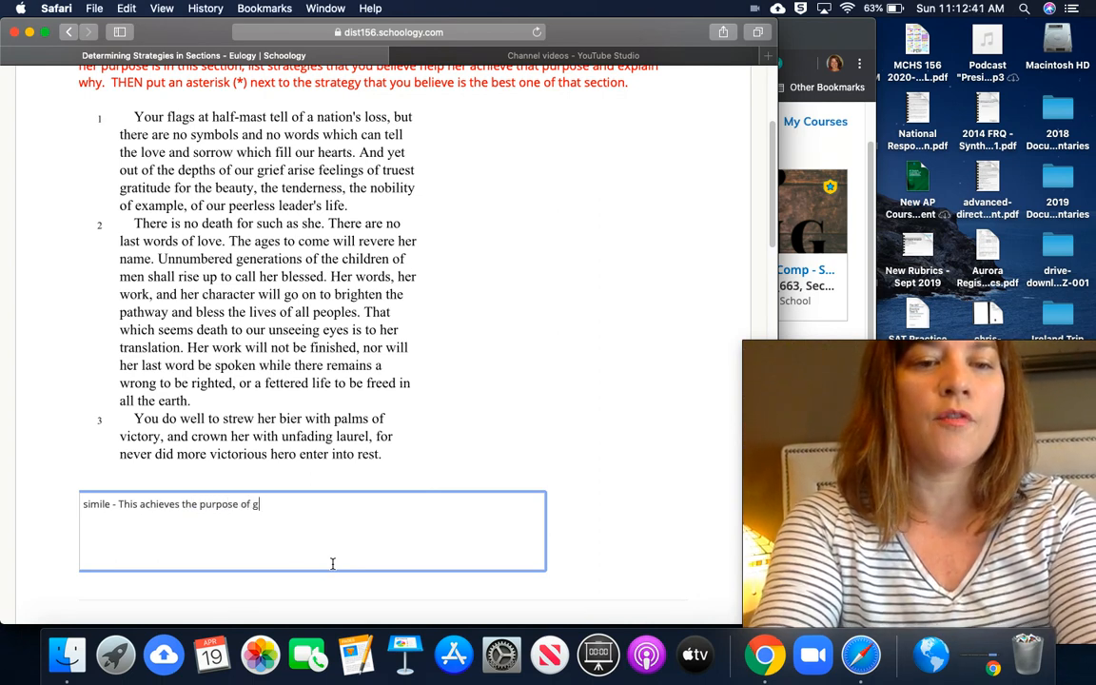
pyautogui.write('rabbin')
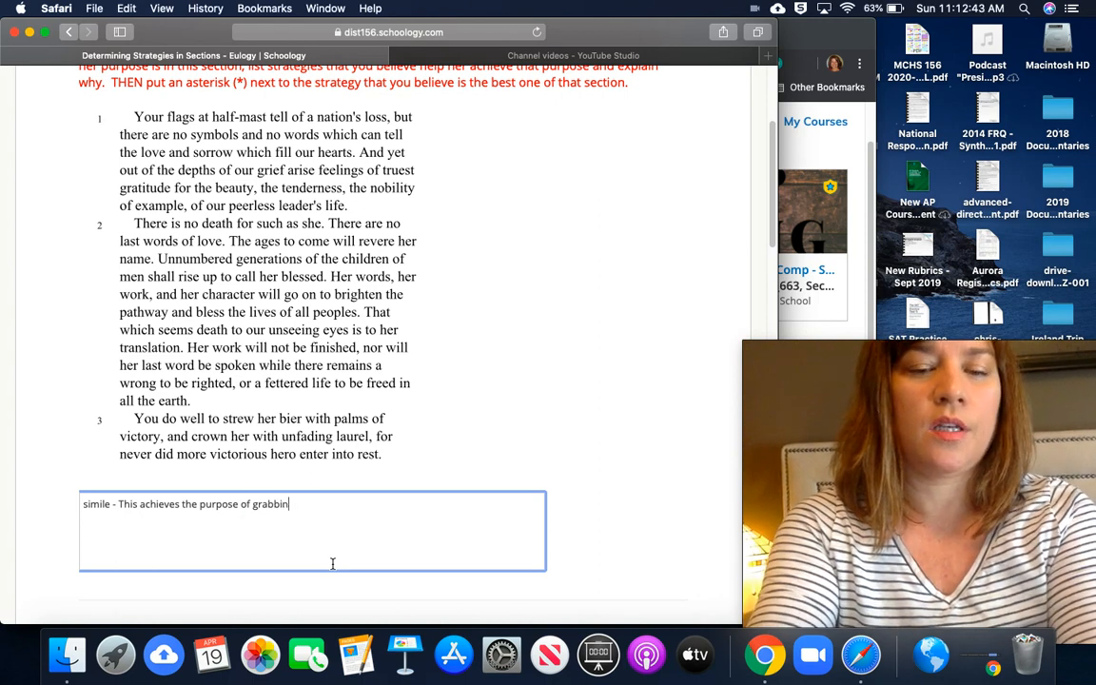
pyautogui.write('g attentin')
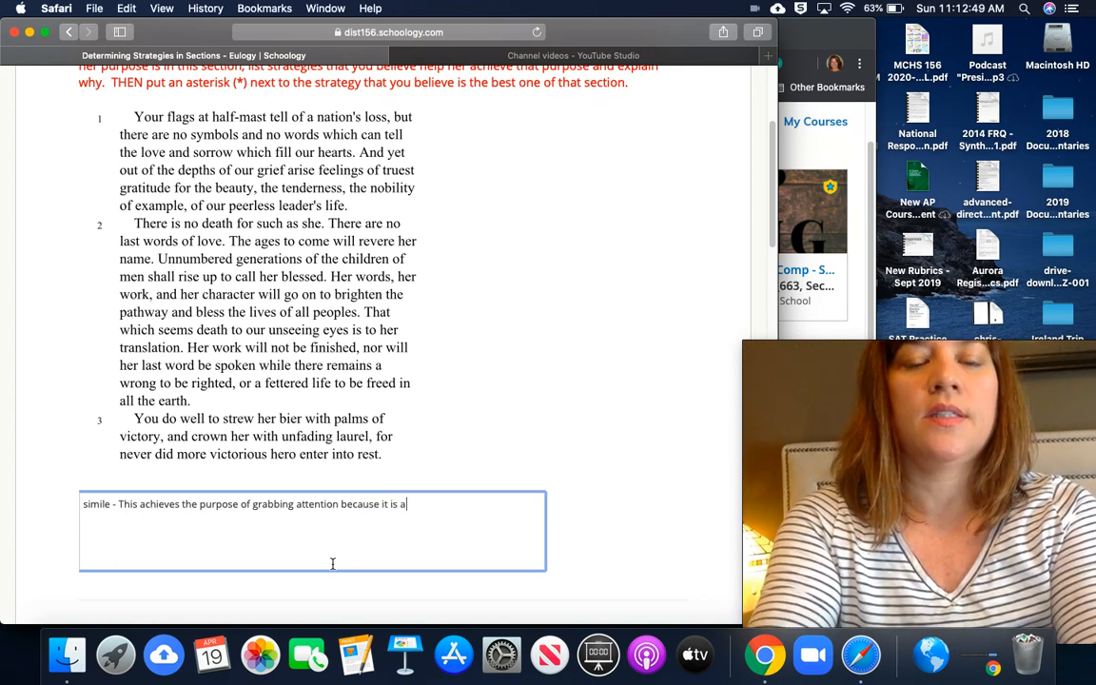
pyautogui.write('n inters')
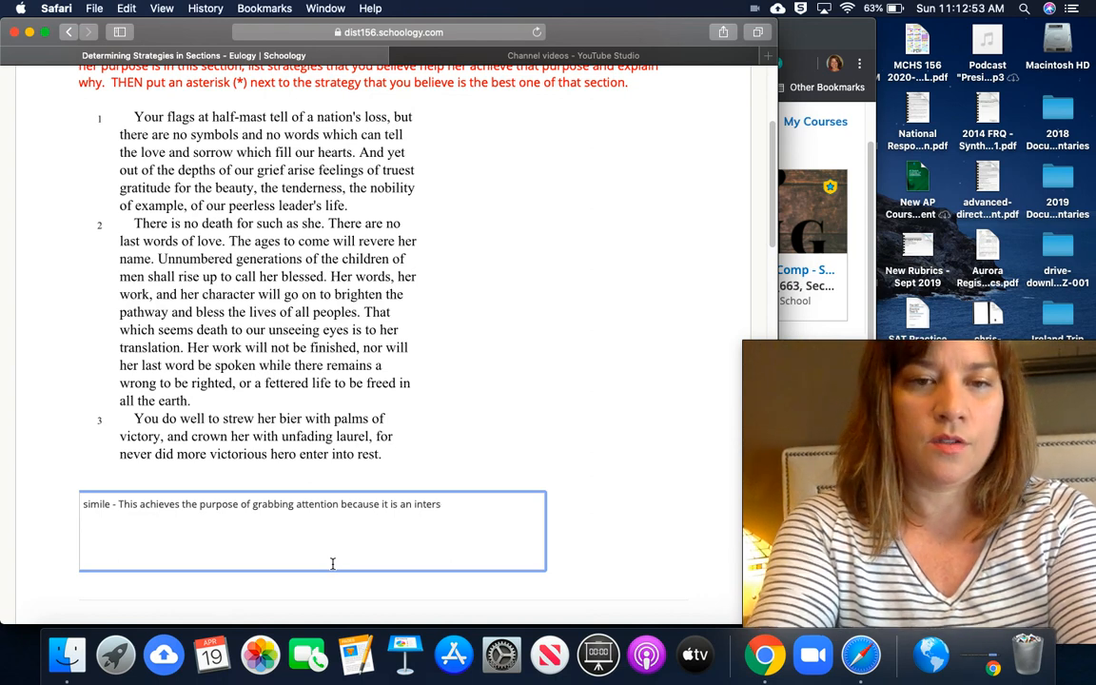
pyautogui.write('interesting')
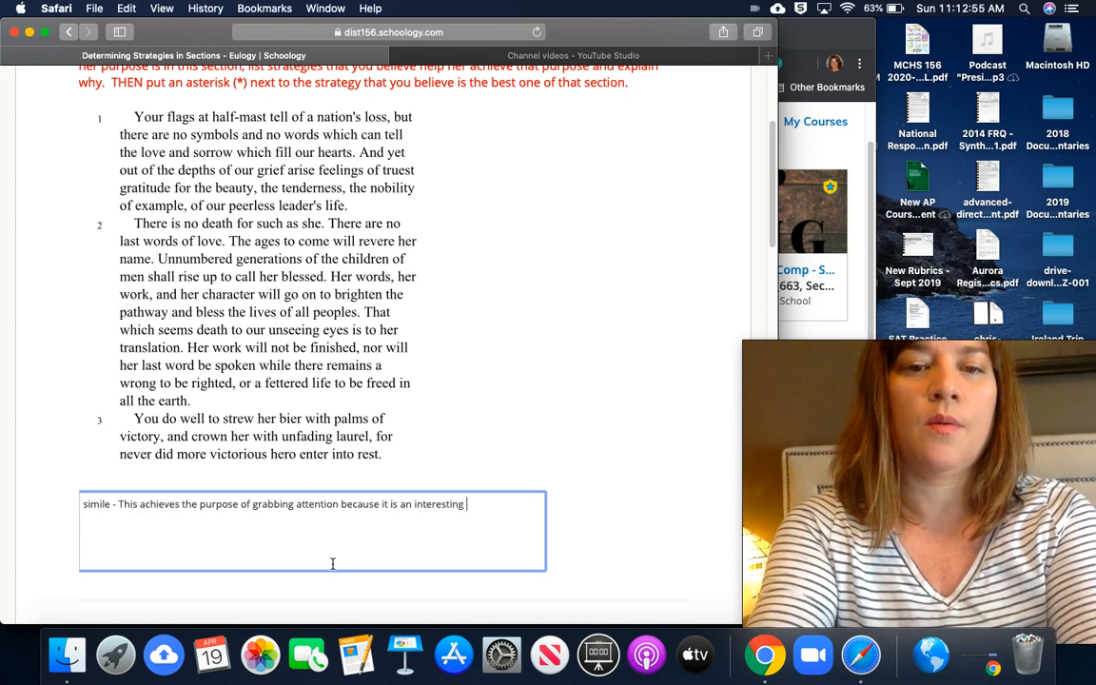
pyautogui.write('com')
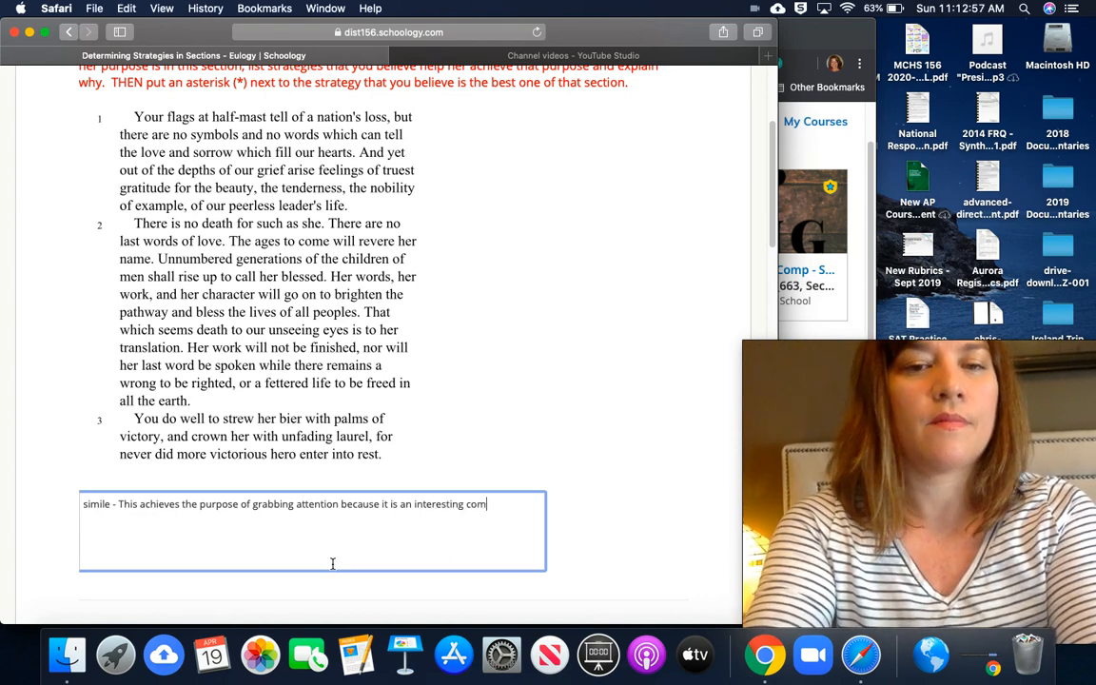
pyautogui.write('parison that makes the audience consider the conne')
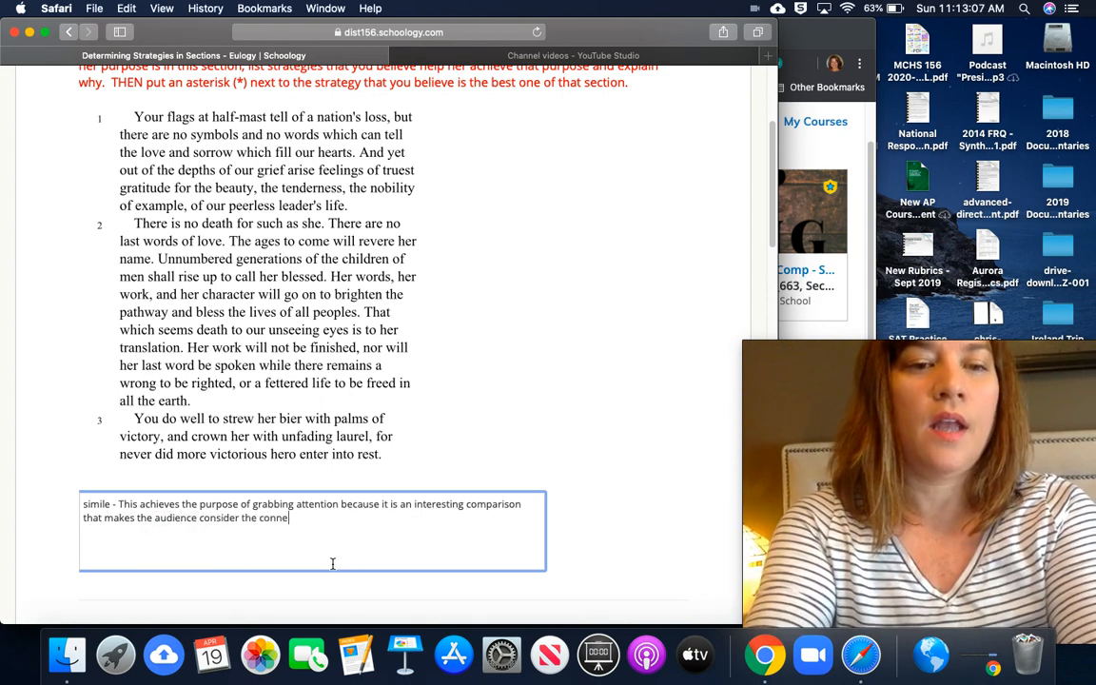
pyautogui.write('ctions')
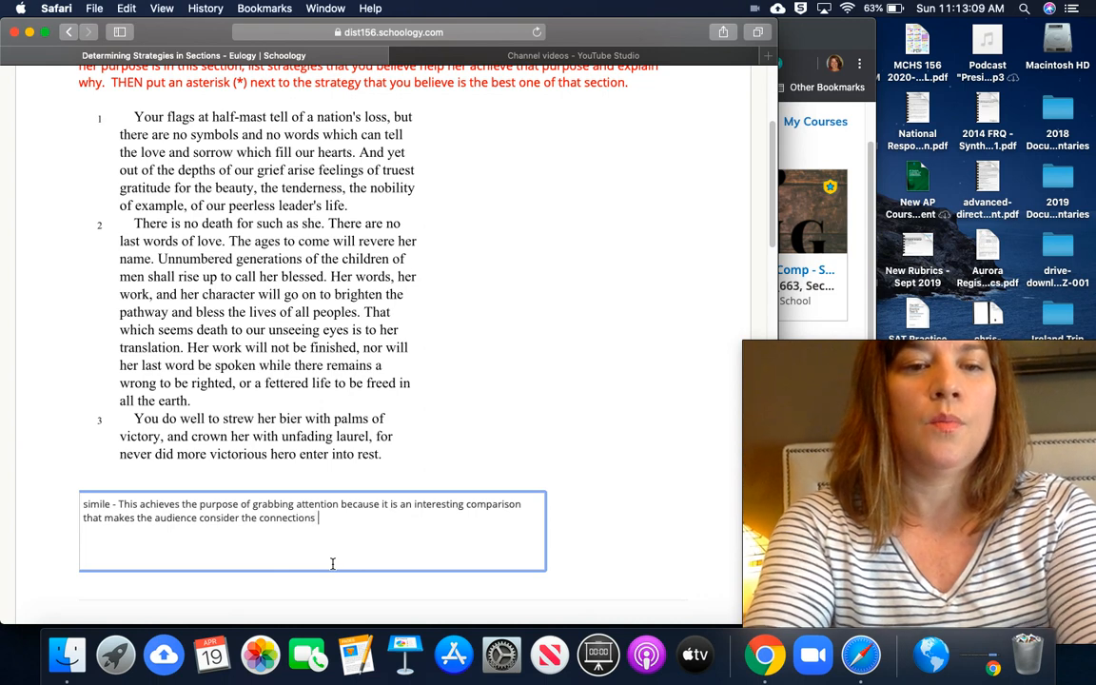
pyautogui.write('betwee')
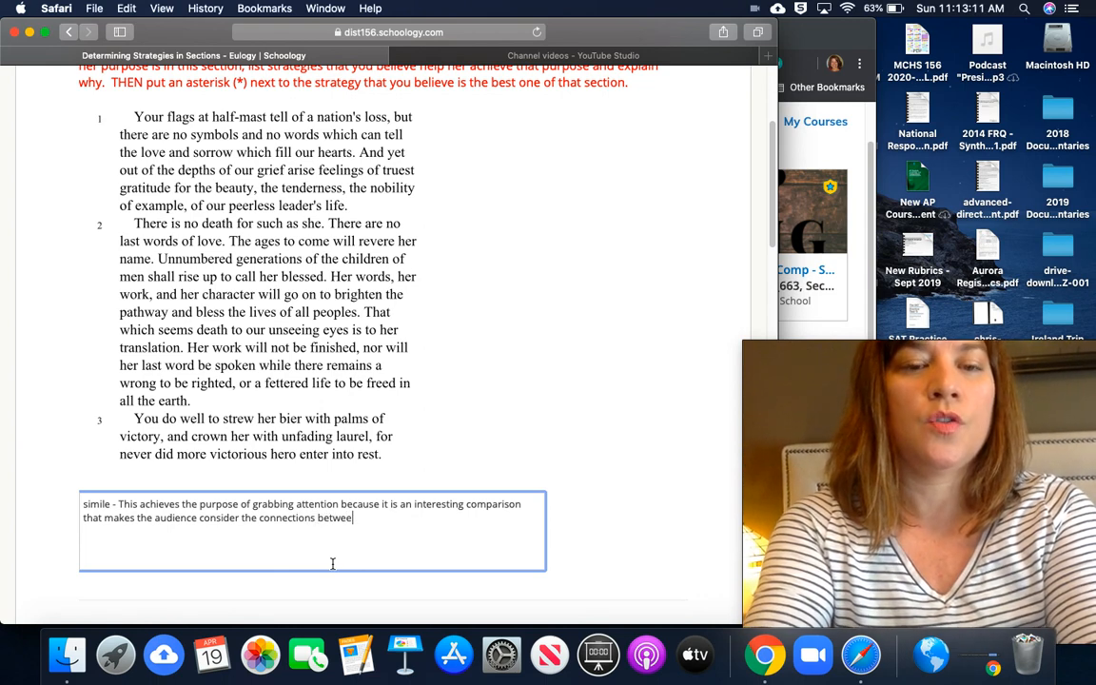
pyautogui.write('n')
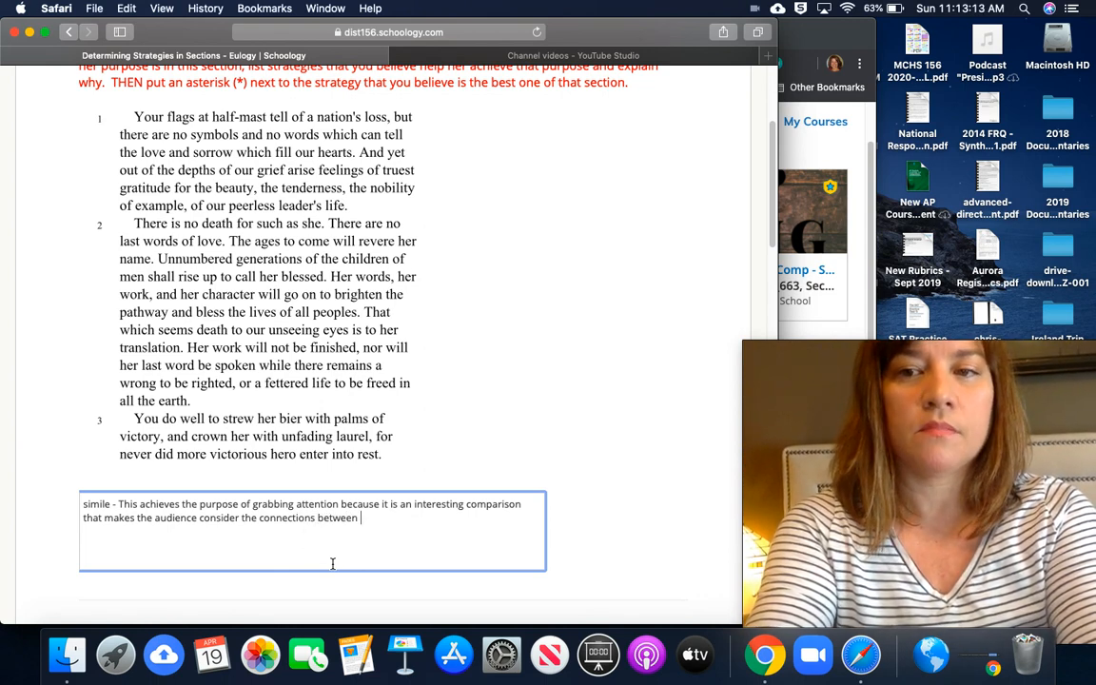
pyautogui.write('liberty and')
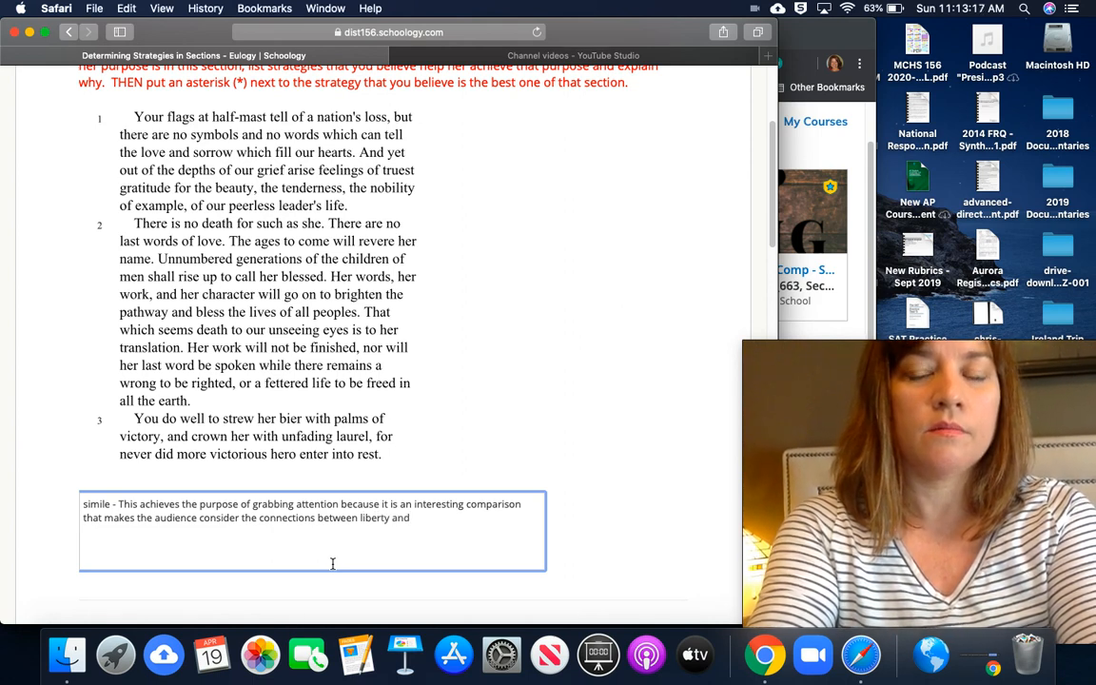
pyautogui.write('free pie.')
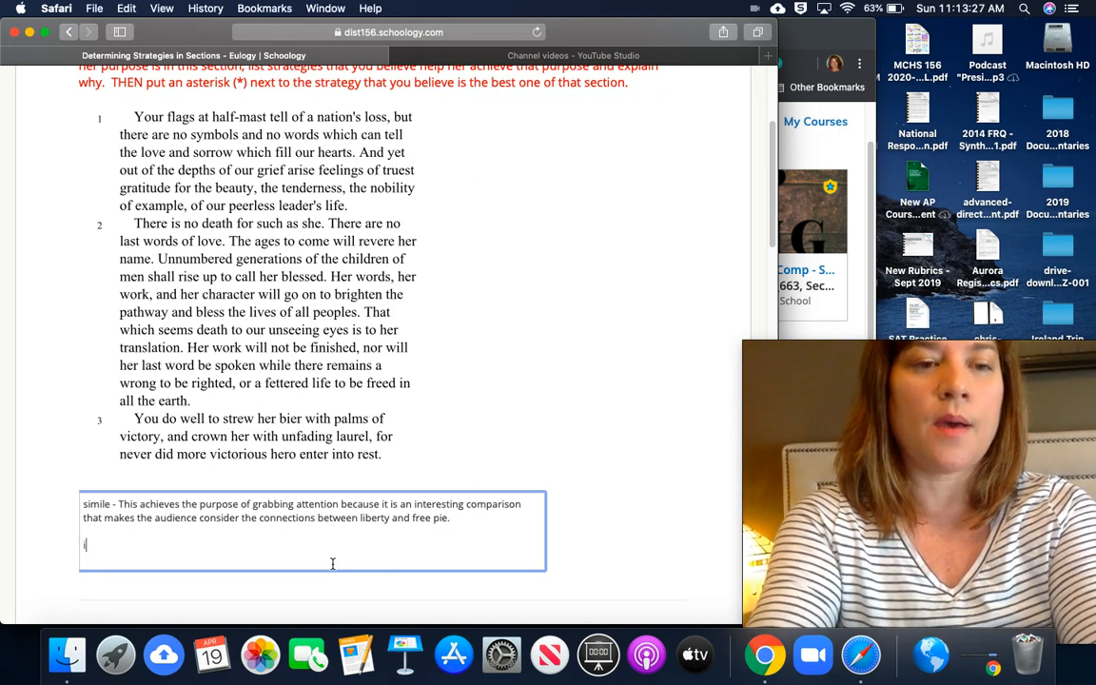
# Write the imagery line: the flag as rippling fabric gets the audience and reminds them why they celebrate Anthony.
pyautogui.write('imagery -')
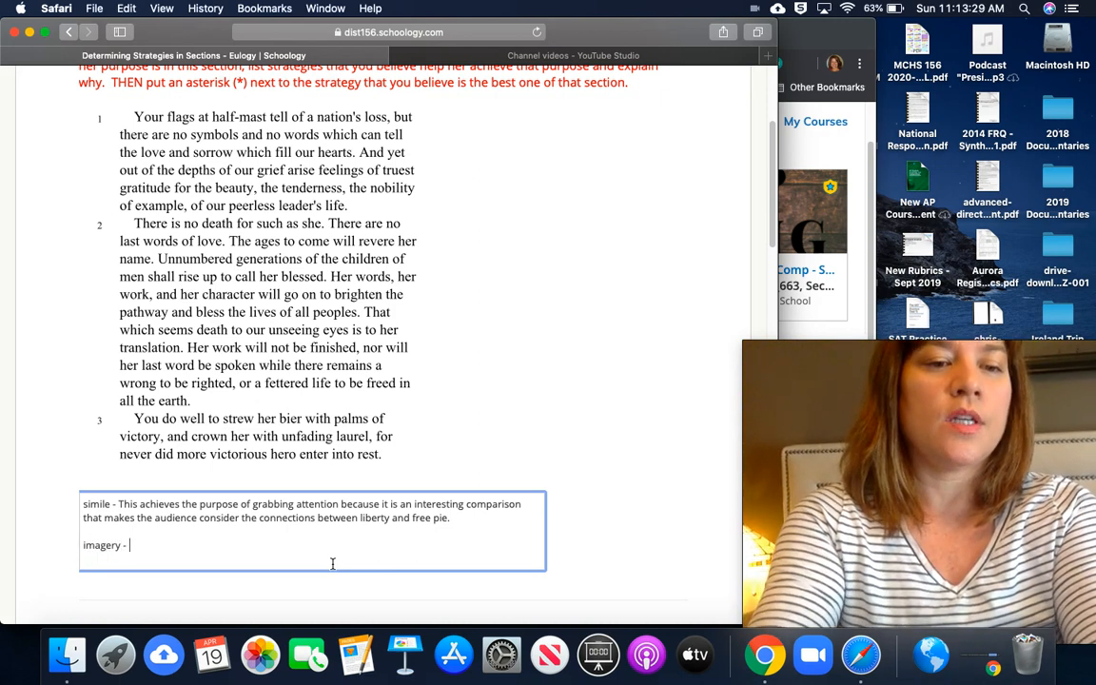
pyautogui.write('The')
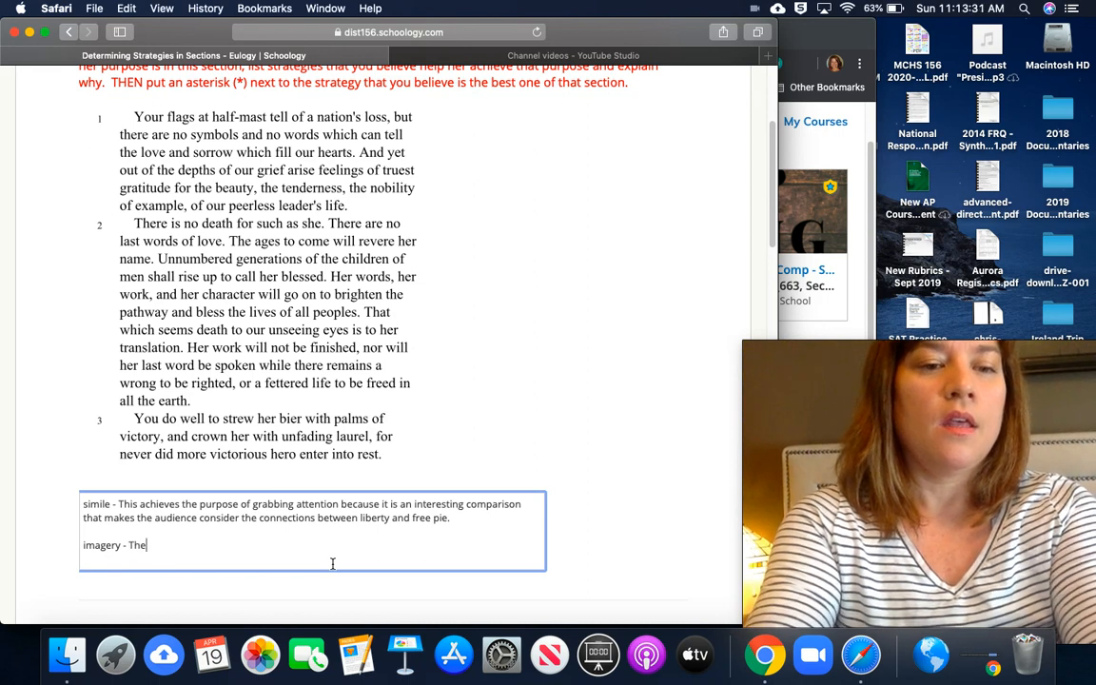
pyautogui.write('When shaw describes the')
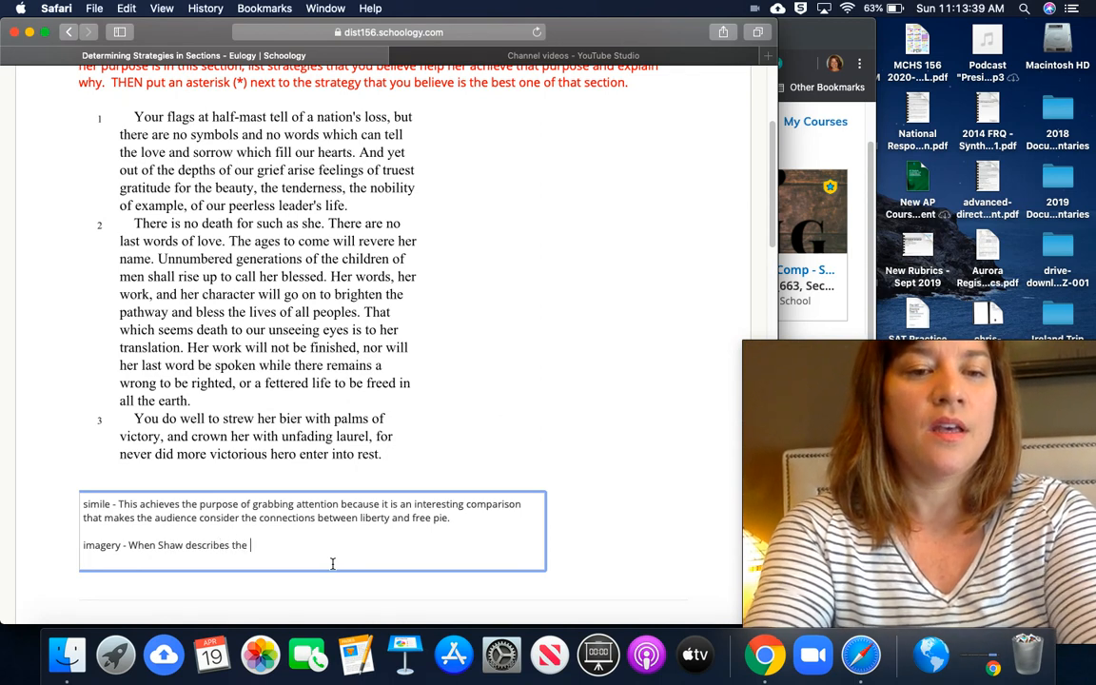
pyautogui.write('flag')
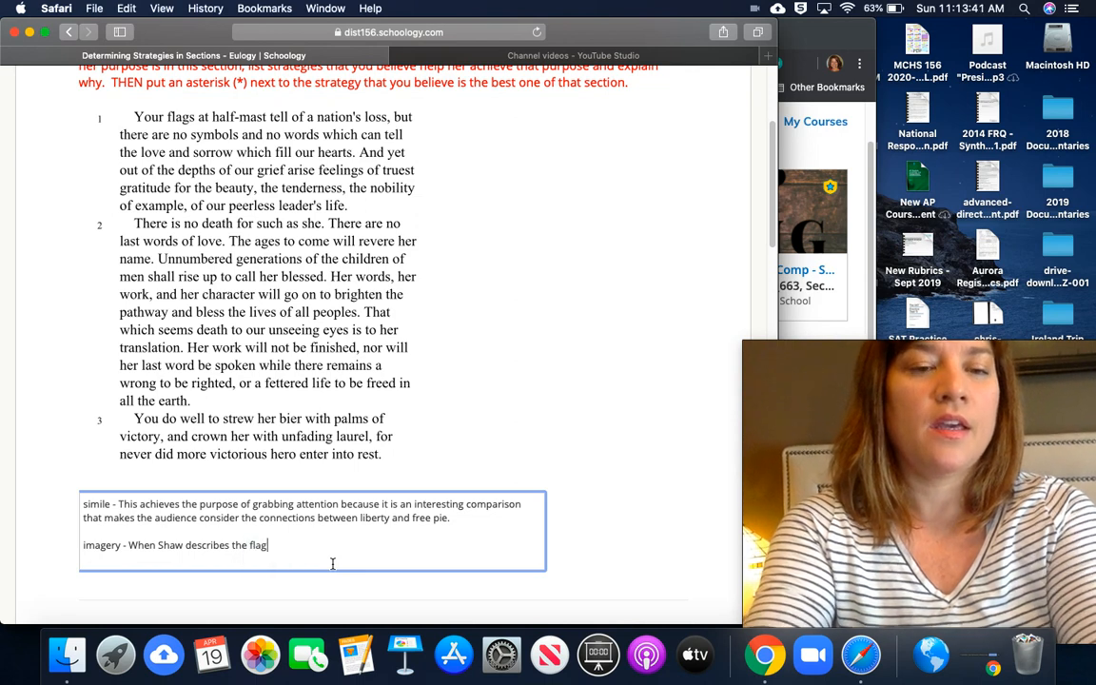
pyautogui.write('as a')
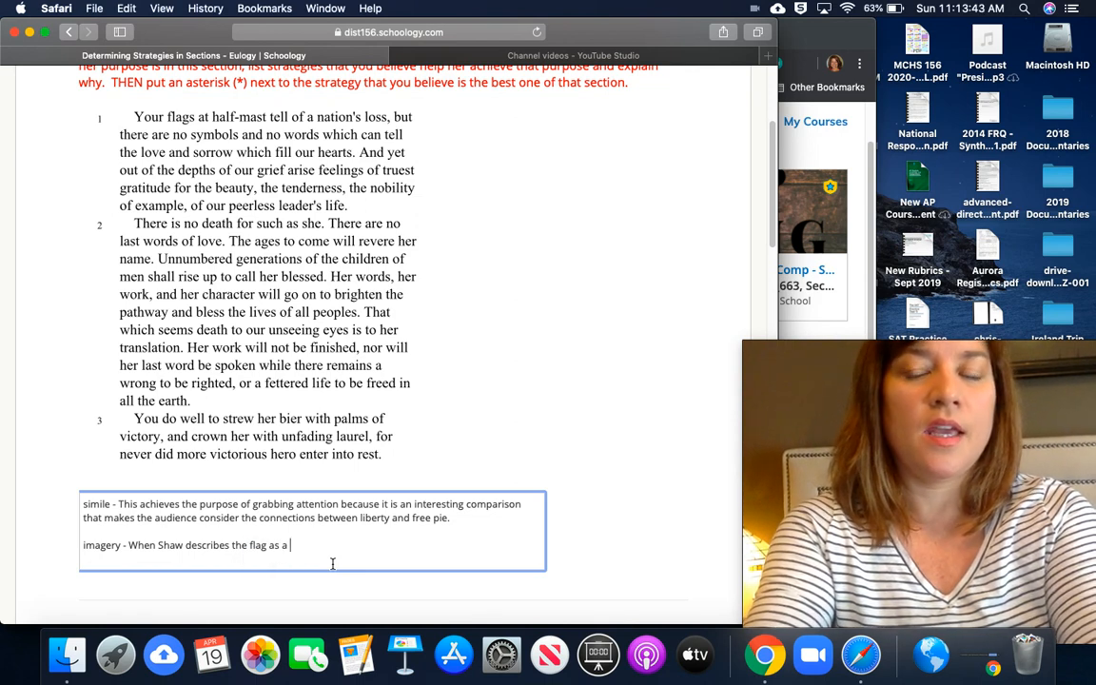
pyautogui.write('rippling fabric')
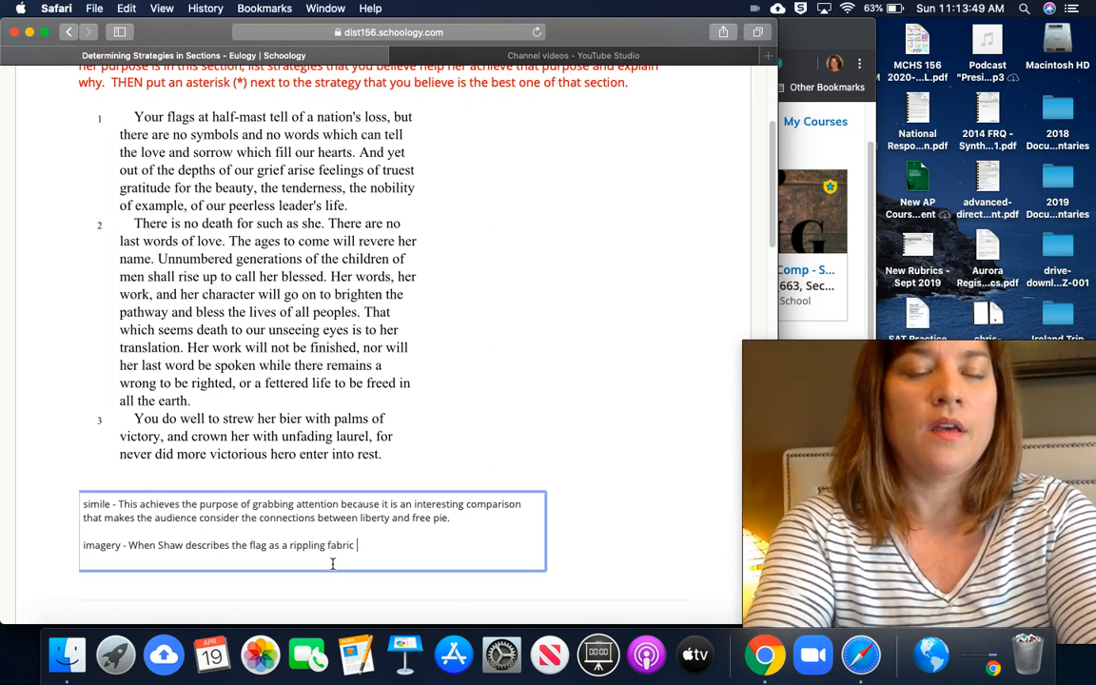
pyautogui.write('and....')
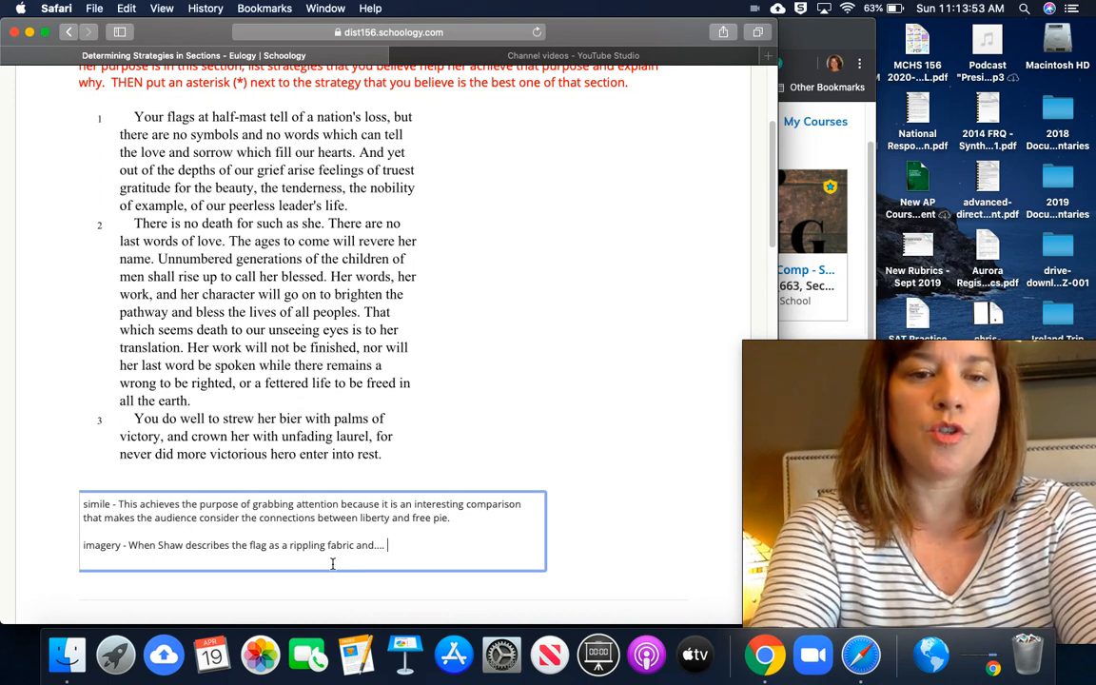
pyautogui.write('it')
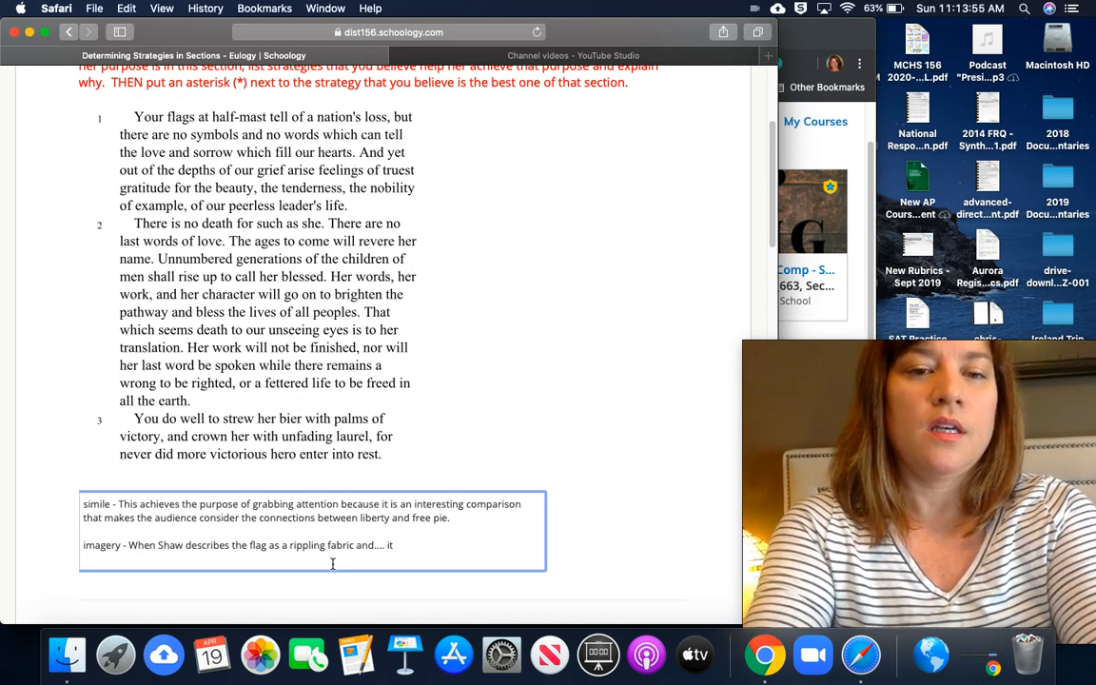
pyautogui.write('gets the a')
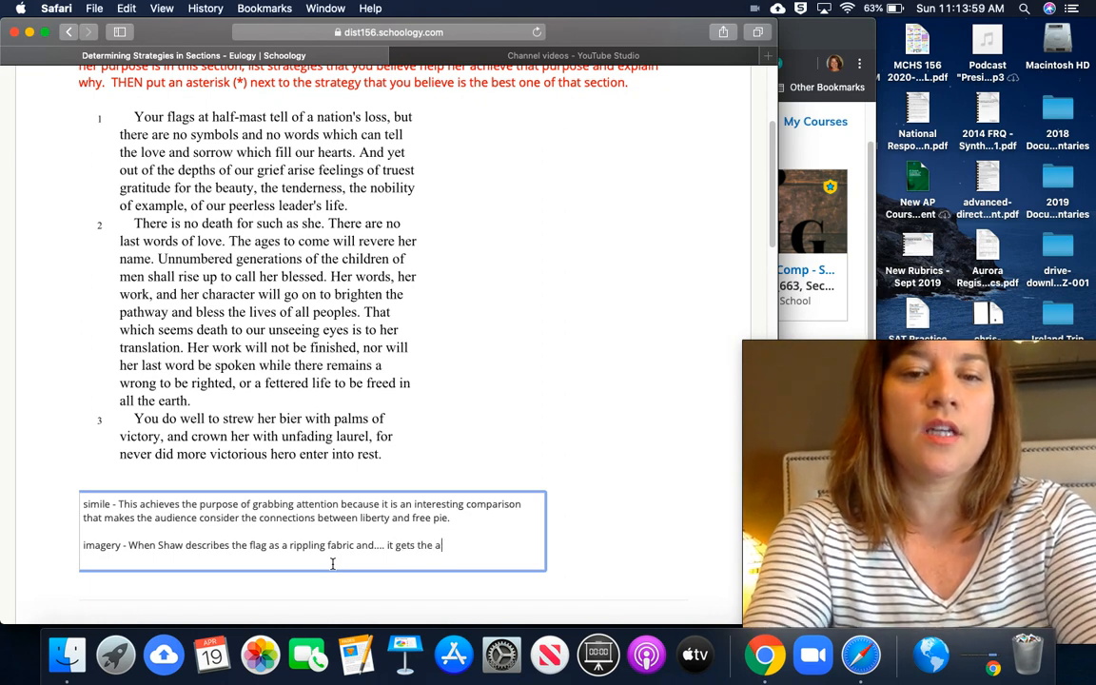
pyautogui.write("udience's attentio")
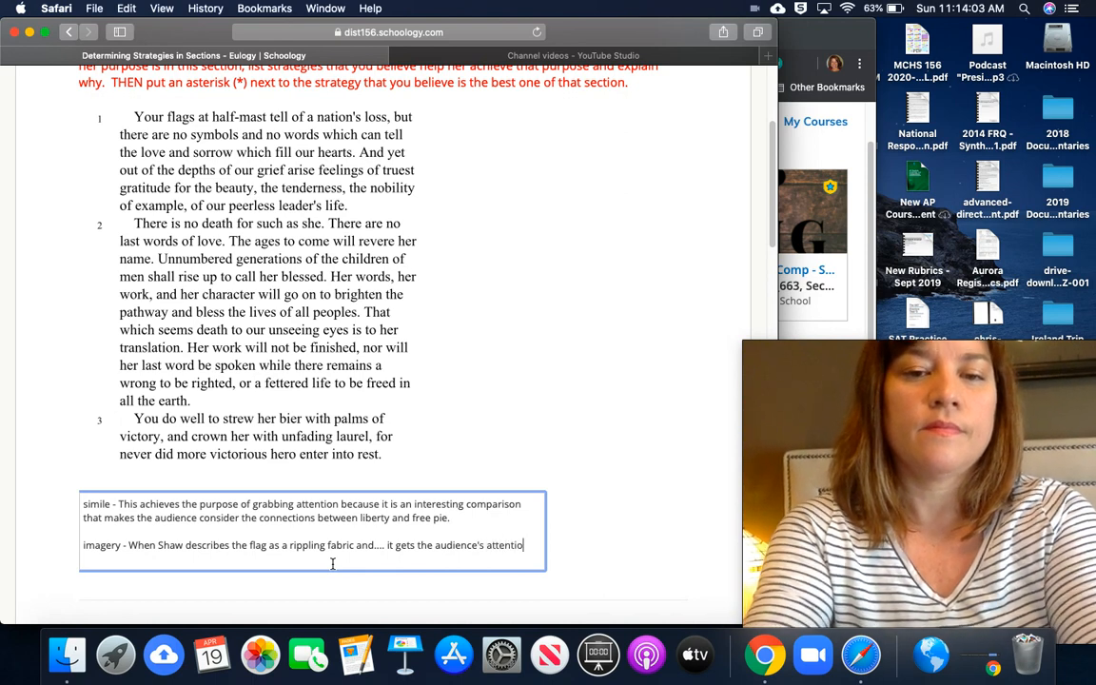
pyautogui.write('and reminds')
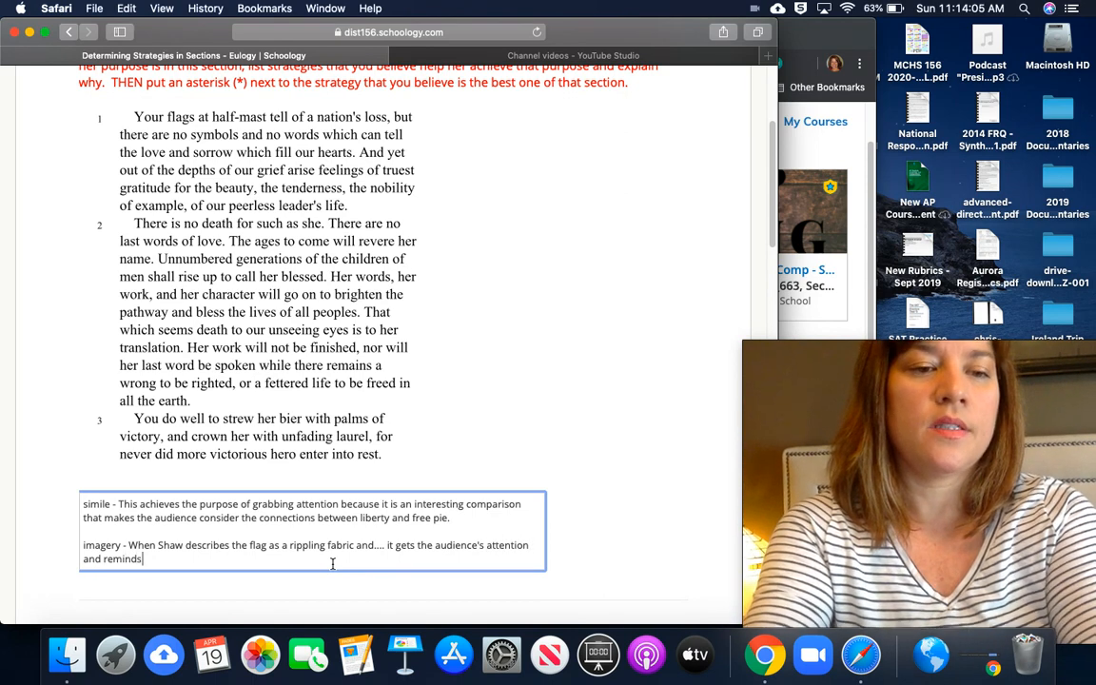
pyautogui.write('them why they are celeb')
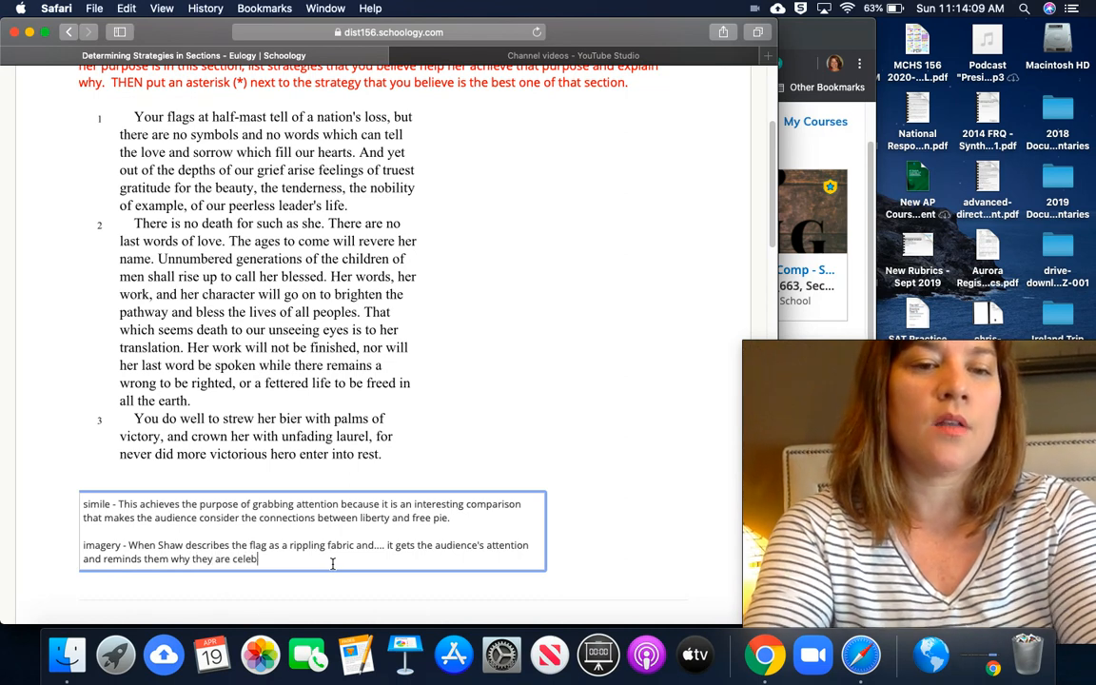
pyautogui.write('rating')
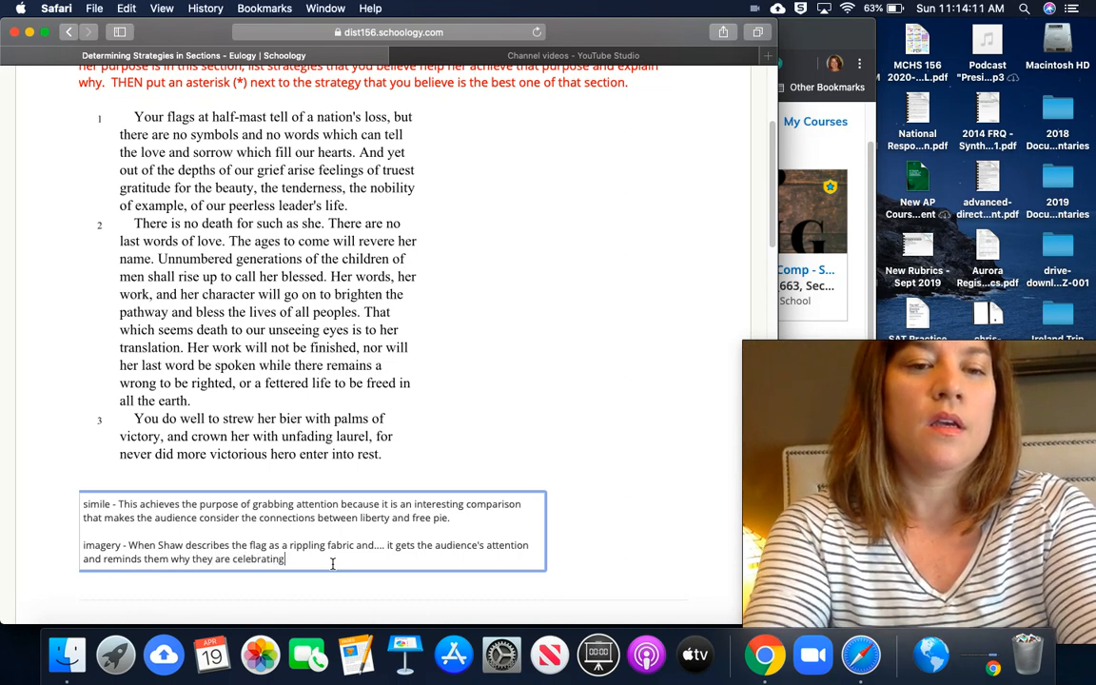
pyautogui.write("Anthony's life.")
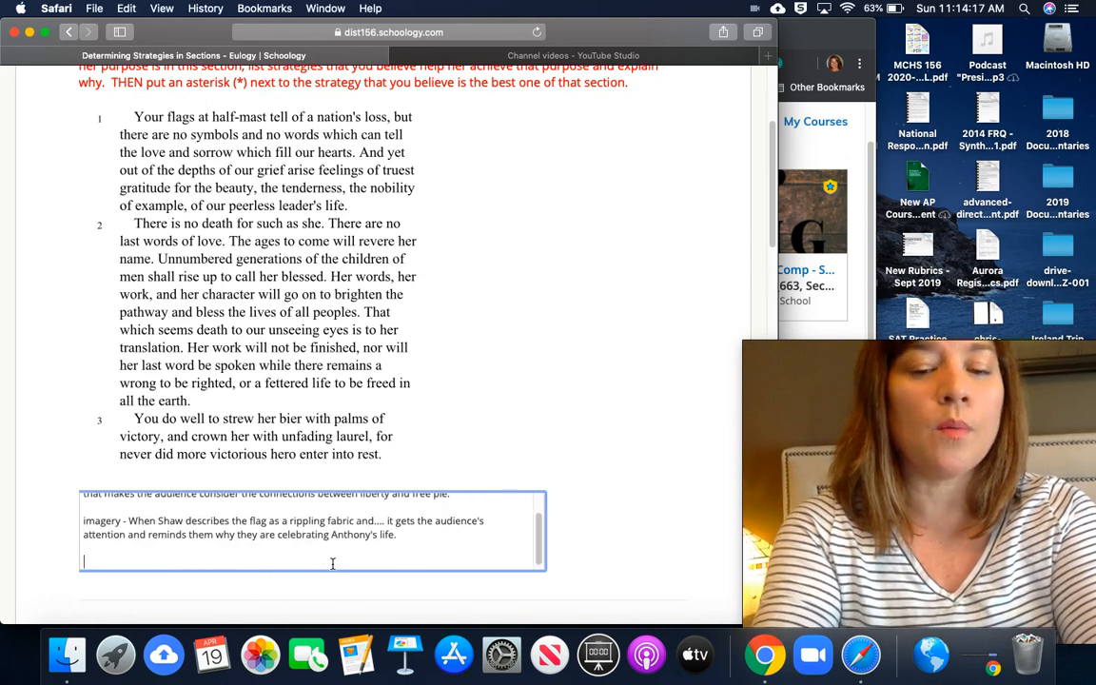
# Write the anaphora line: the repeated words "blah bla" help the audience stay focused on celebrating.
pyautogui.write('An')
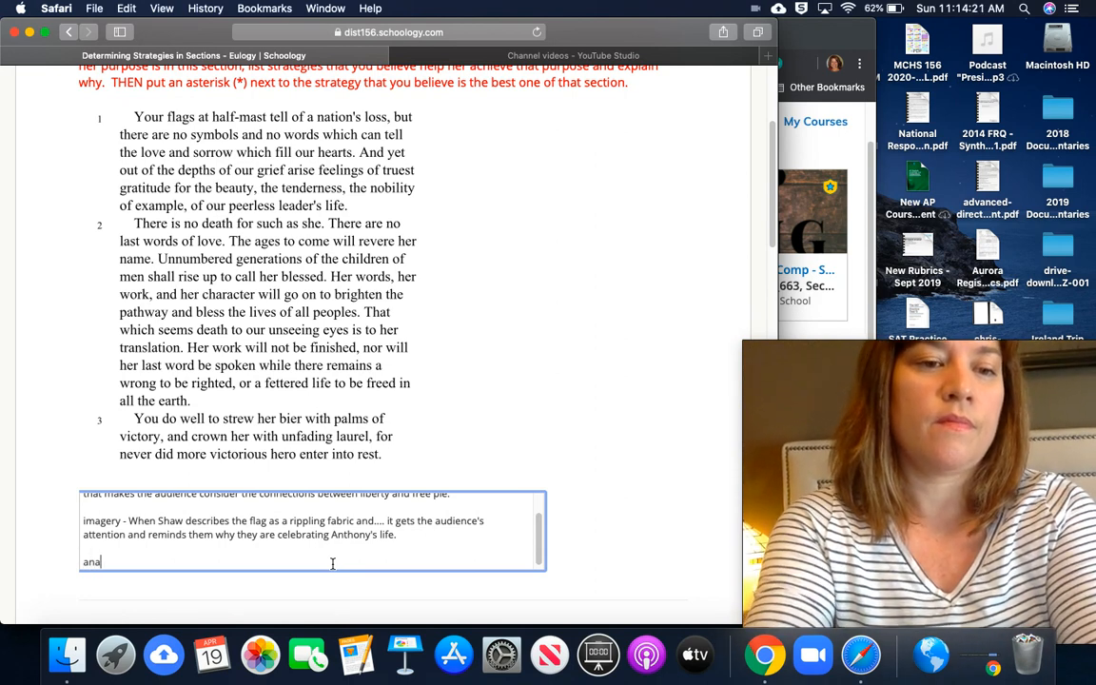
pyautogui.write('phora - the repetition of')
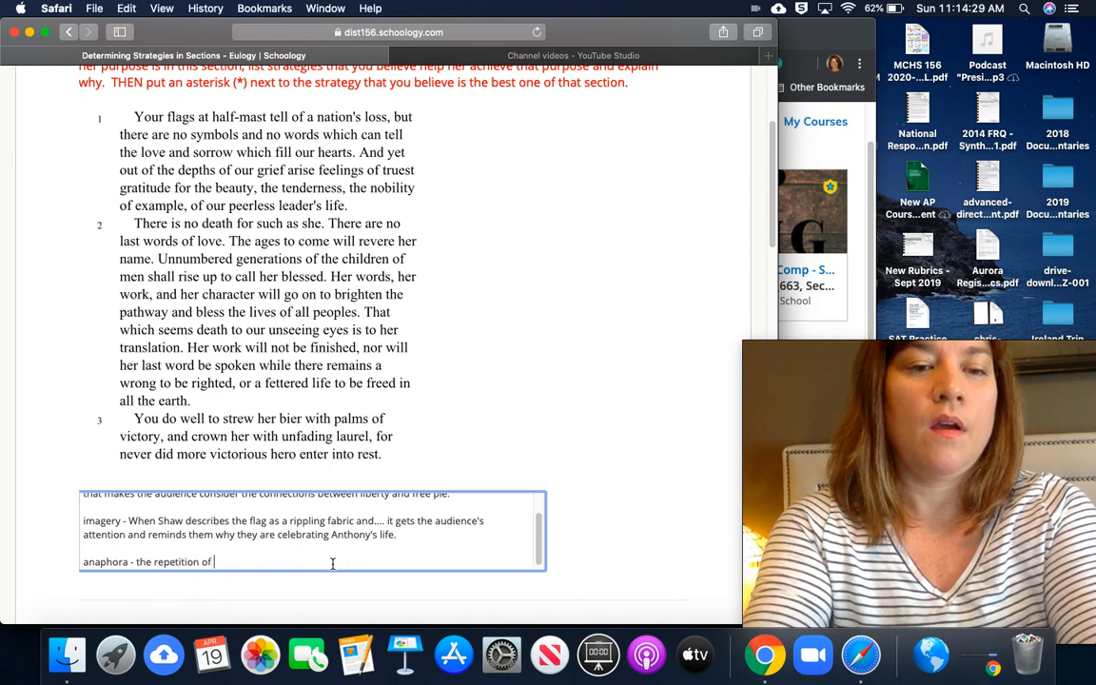
pyautogui.write('the words "')
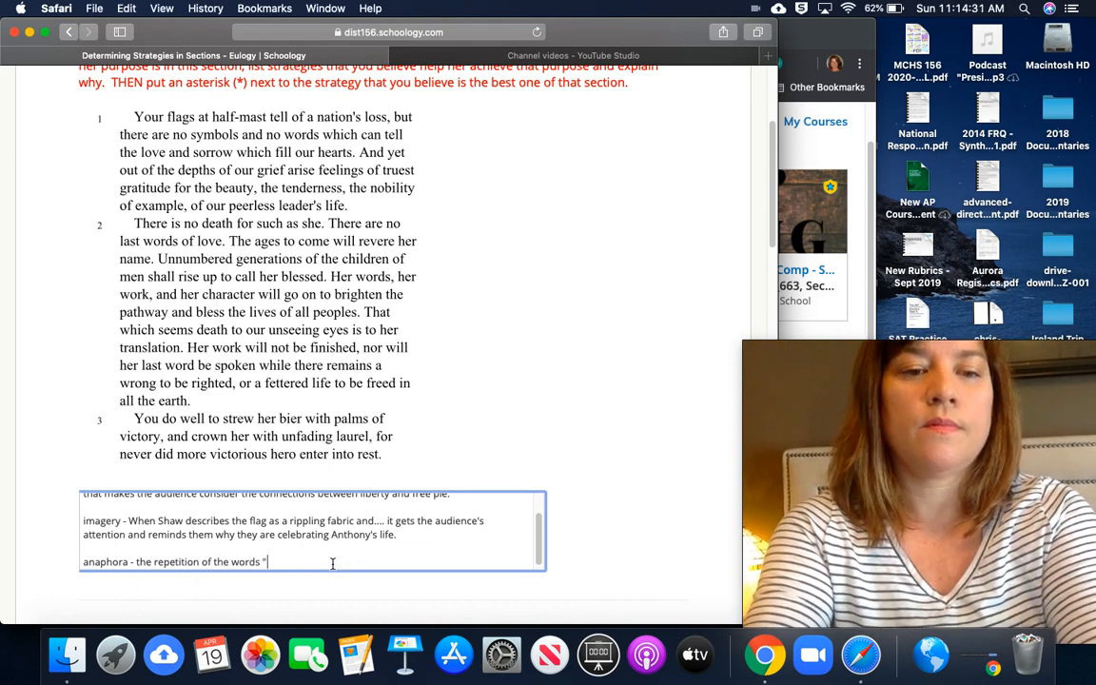
pyautogui.write('blah blah bla')
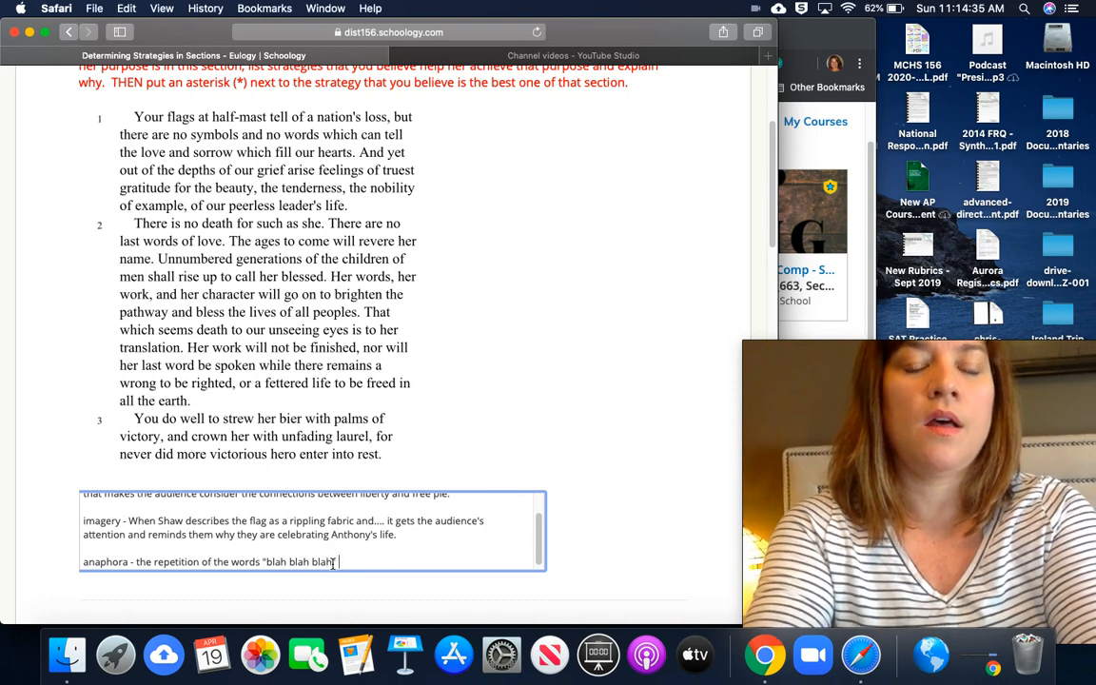
pyautogui.write('help the audience really focus in on')
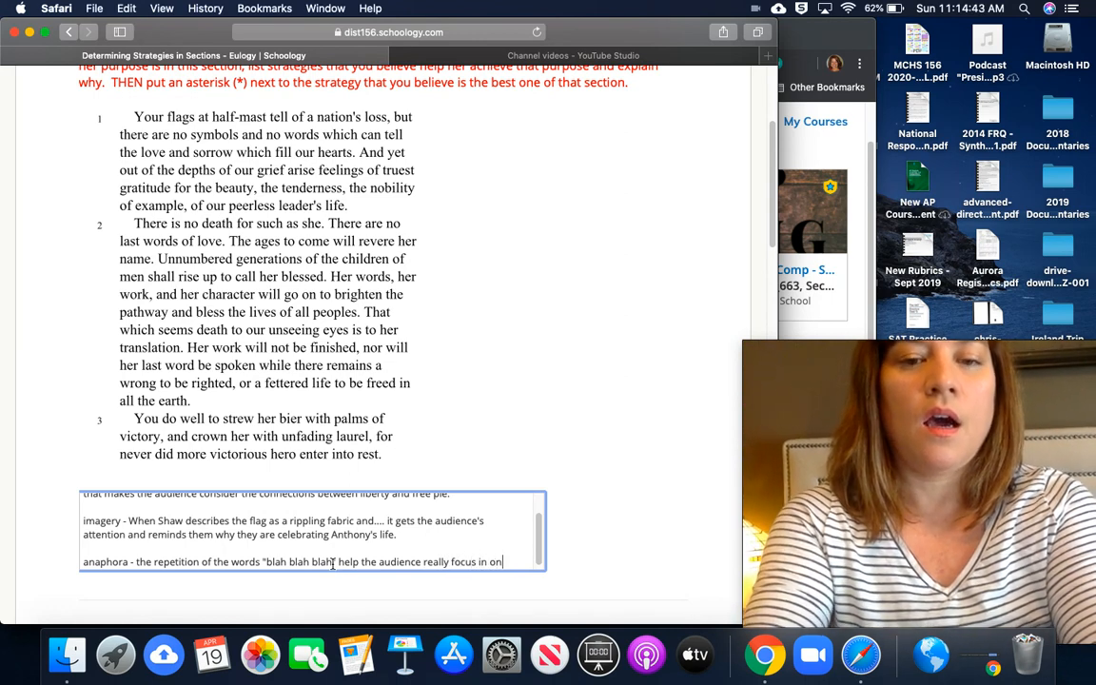
pyautogui.write('being present to cele')
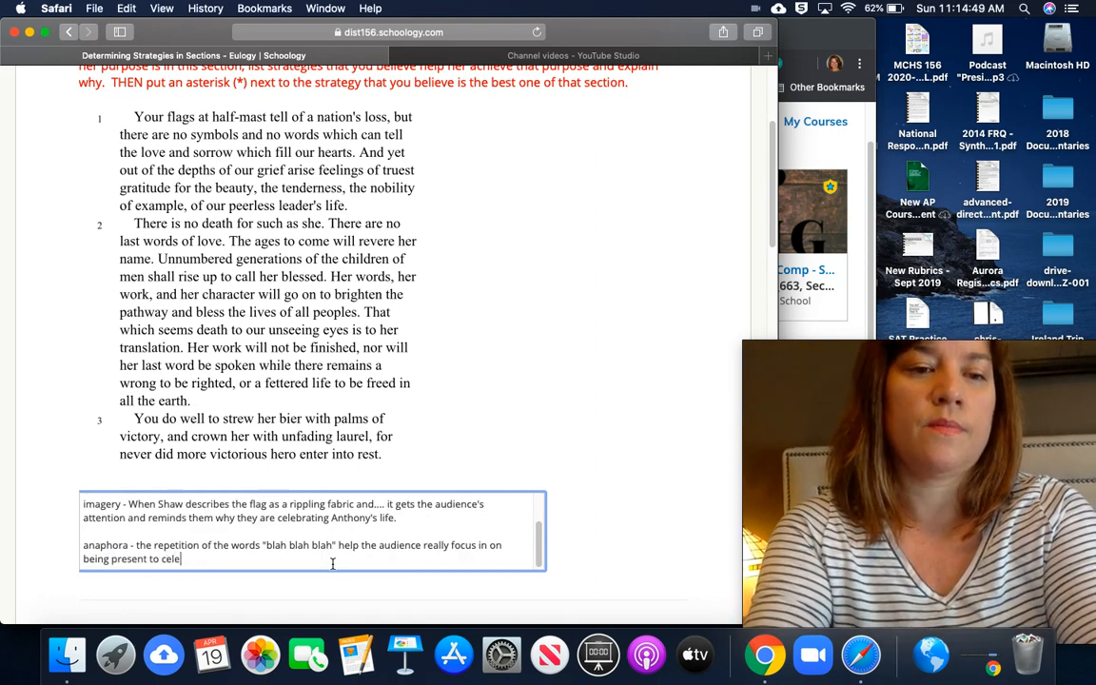
pyautogui.write('brate.')
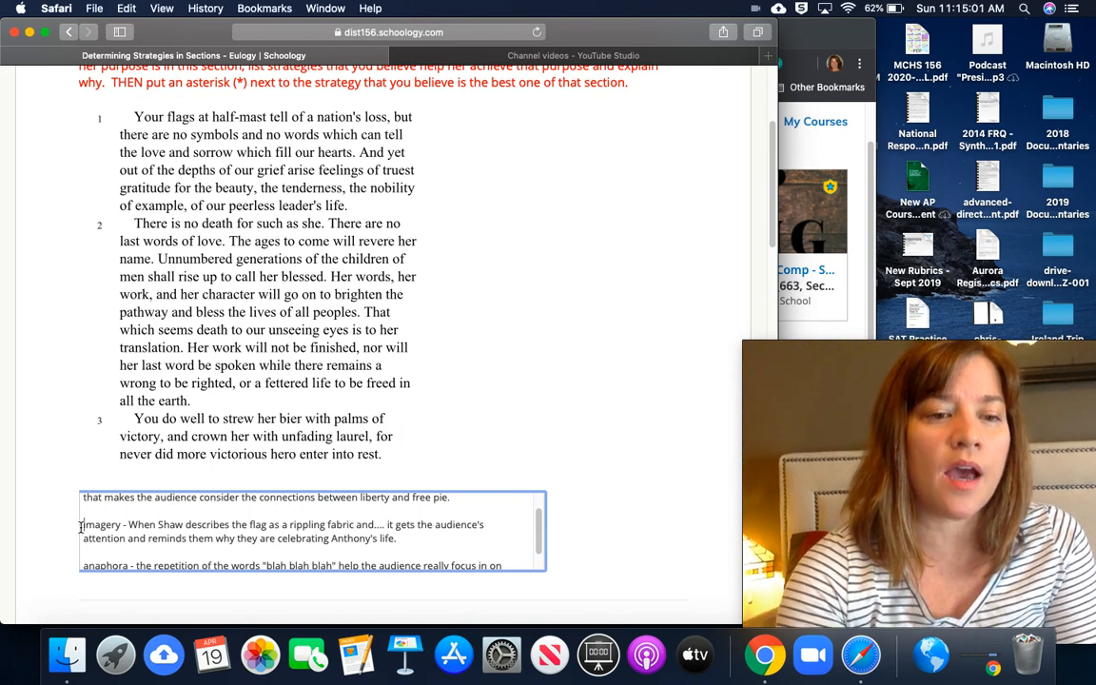
# Star imagery as the best strategy and move down toward Question 2.
pyautogui.write('*')
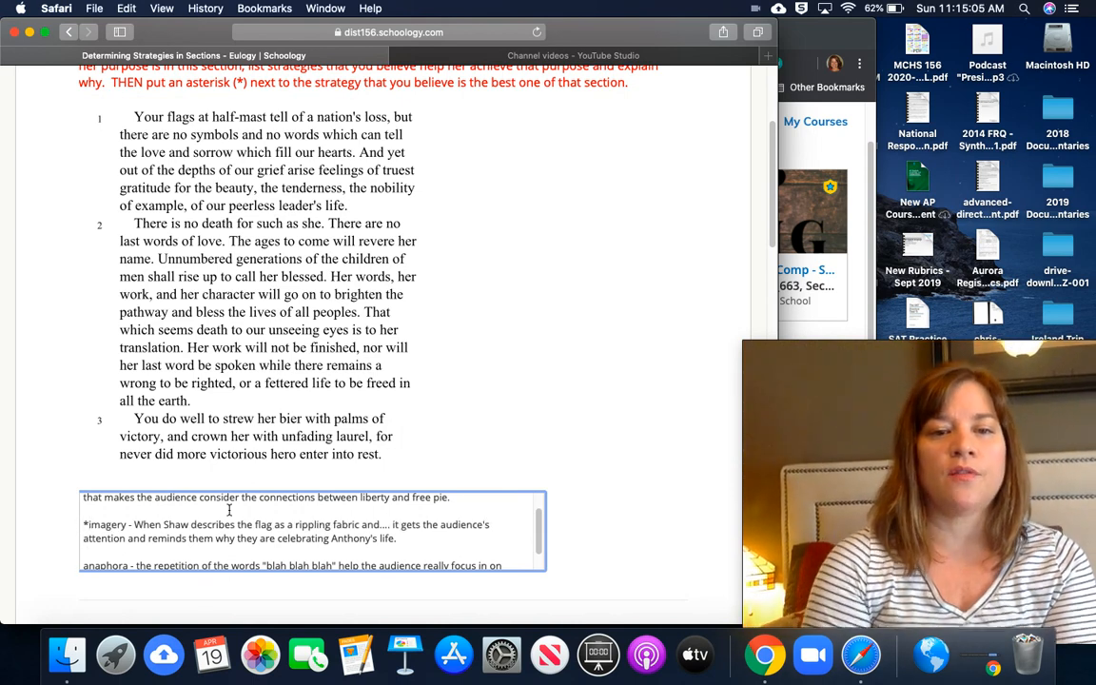
pyautogui.scroll(-3)
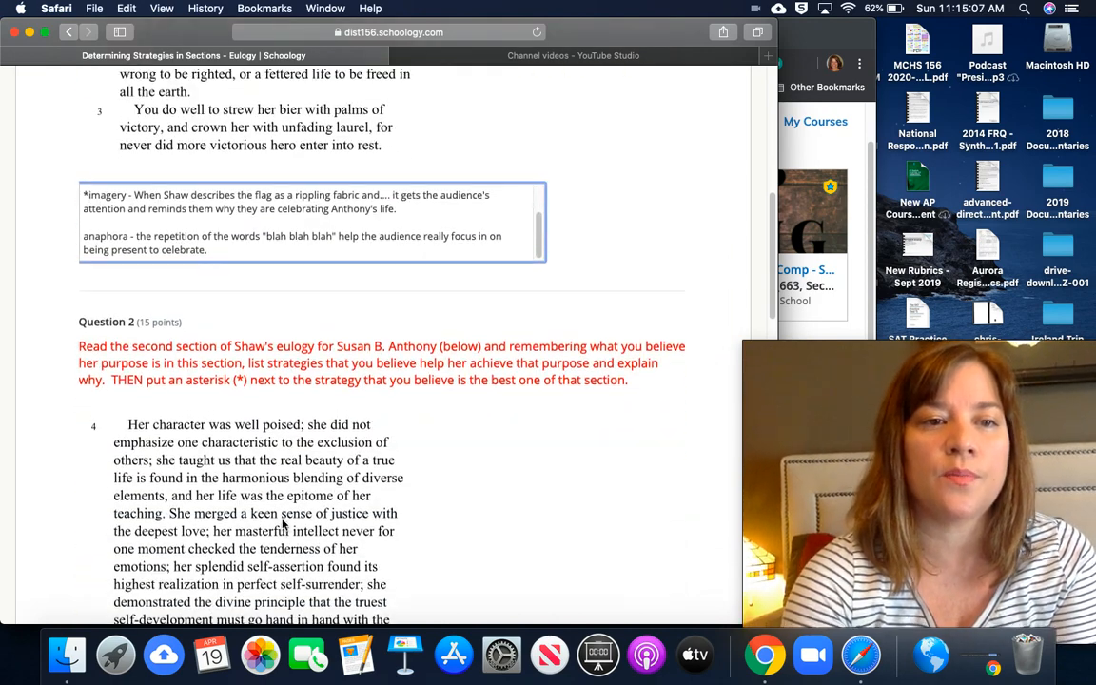